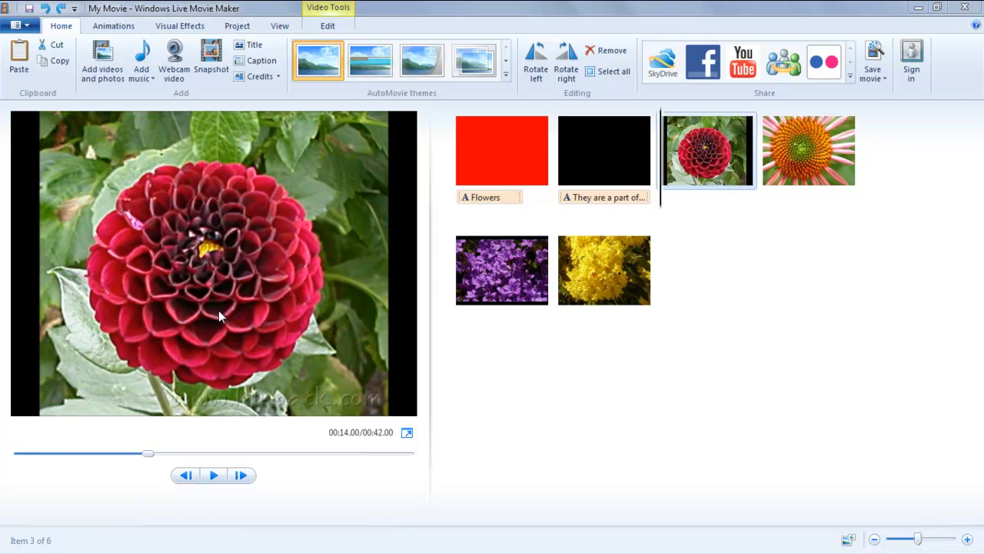
mouse_move(227, 154)
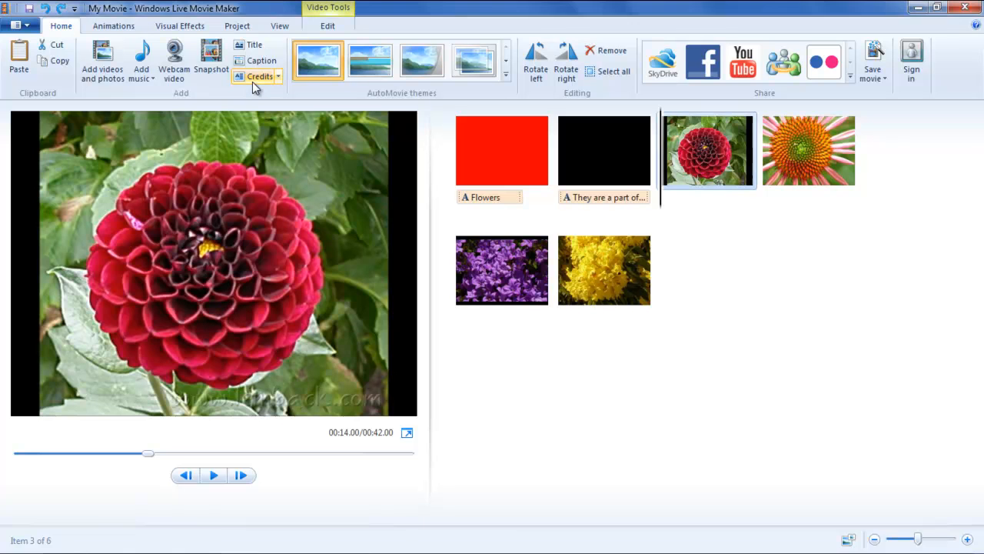
- Show the credit title types: Credits, Director, Starring and Location
left_click(278, 77)
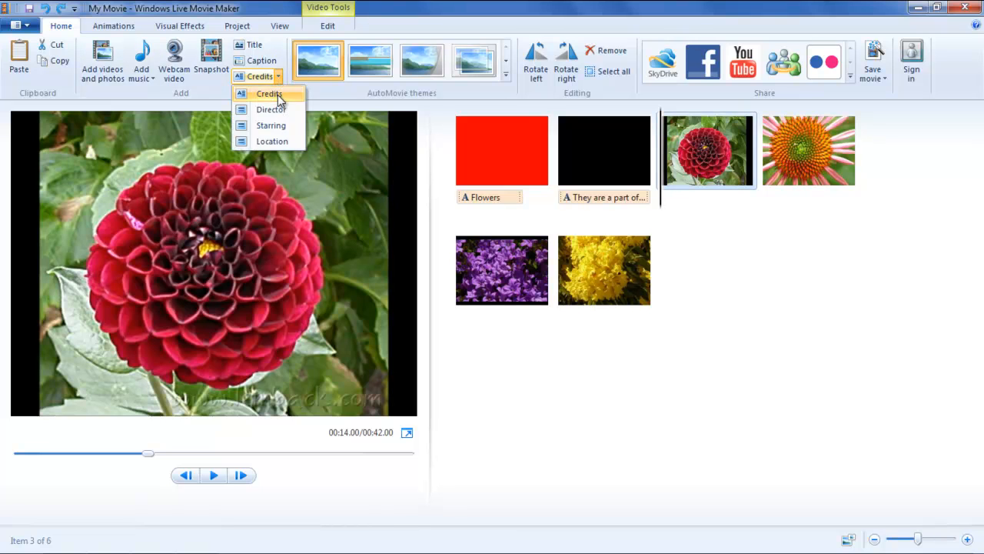
mouse_move(291, 109)
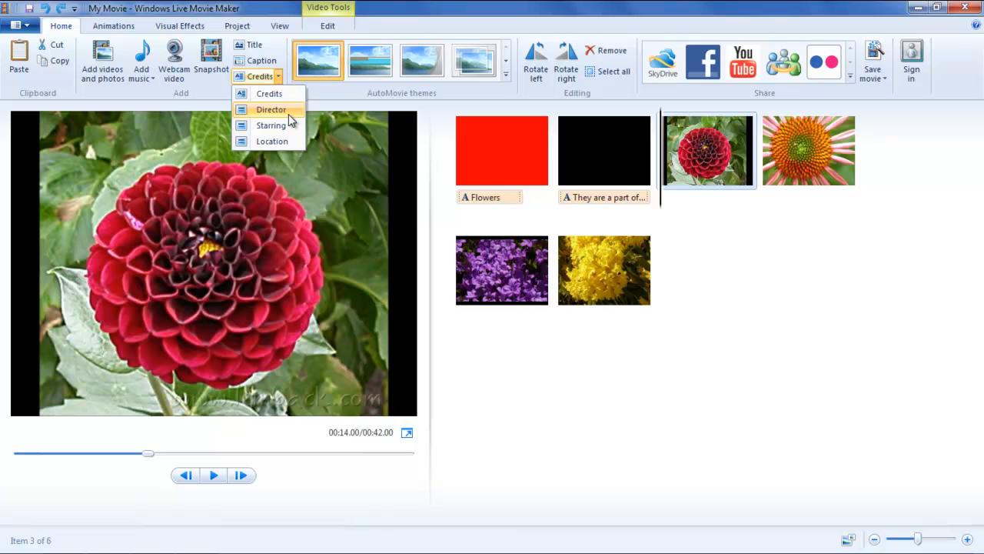
mouse_move(271, 126)
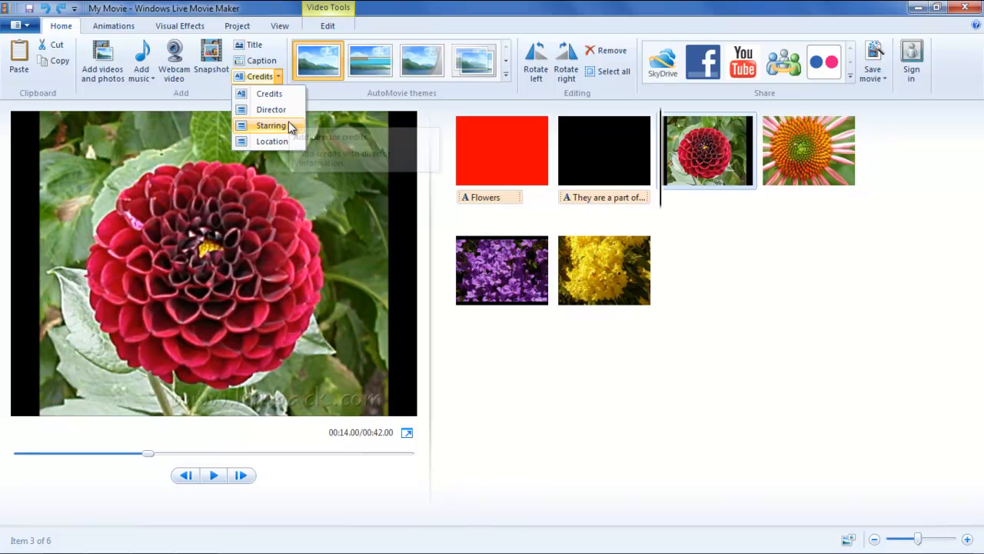
- Add a bold Credits clip naming James, Michael, Steven and all my family members
left_click(269, 94)
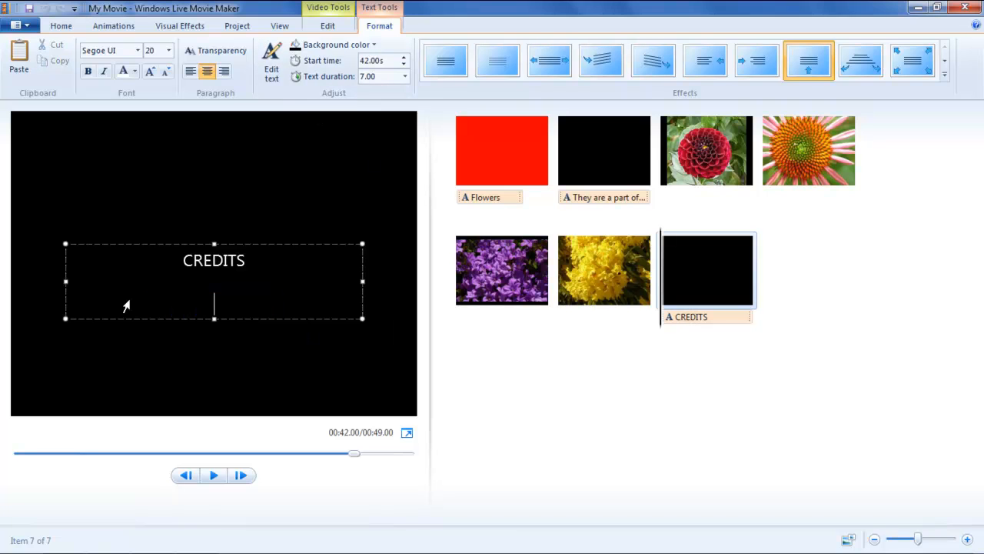
type("James")
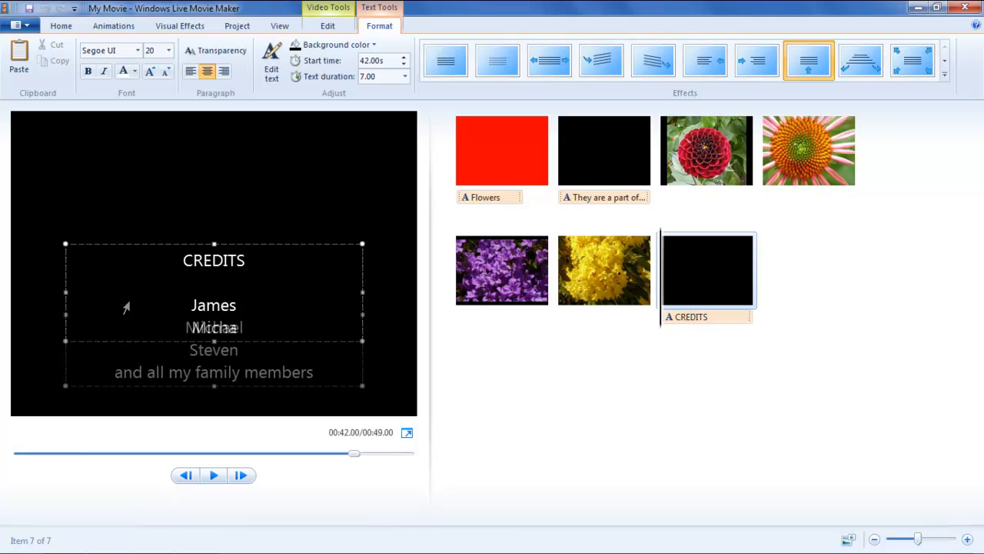
double_click(214, 260)
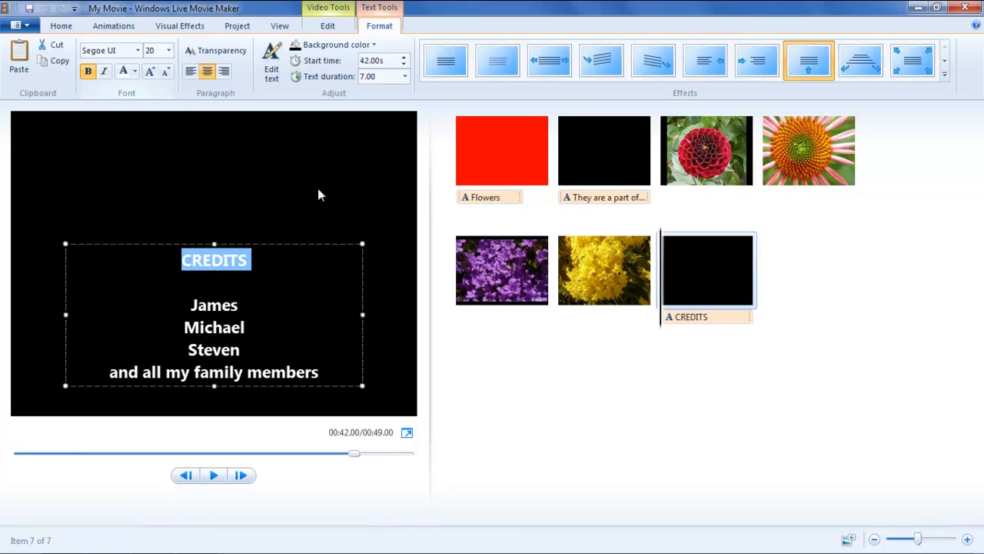
- Preview the Credits clip through to the full names list
left_click(213, 473)
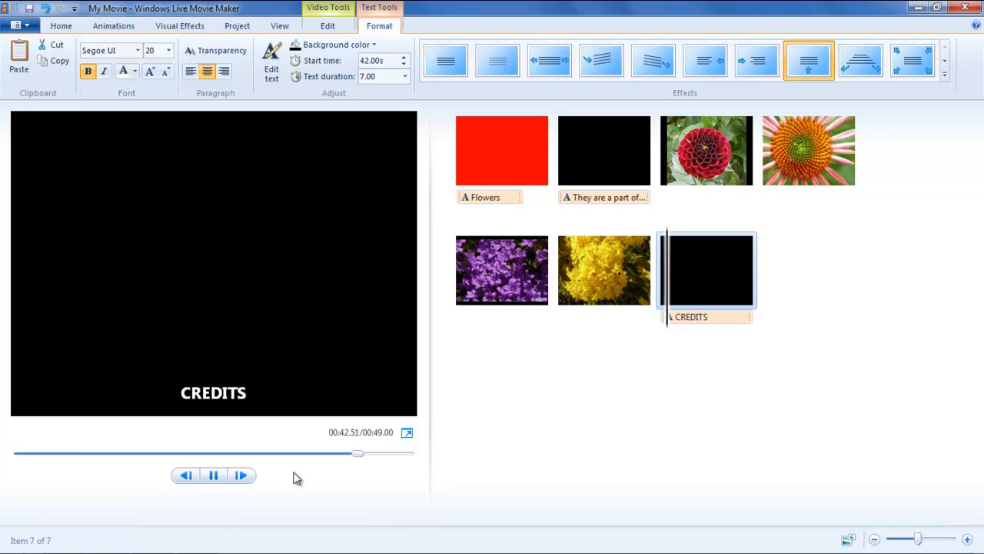
left_click_drag(357, 452, 372, 452)
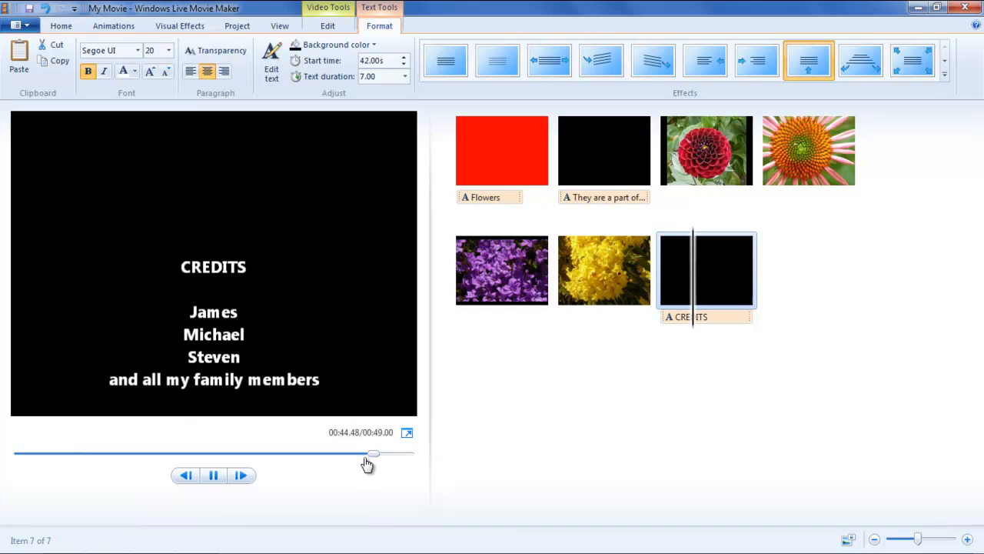
left_click_drag(372, 453, 391, 454)
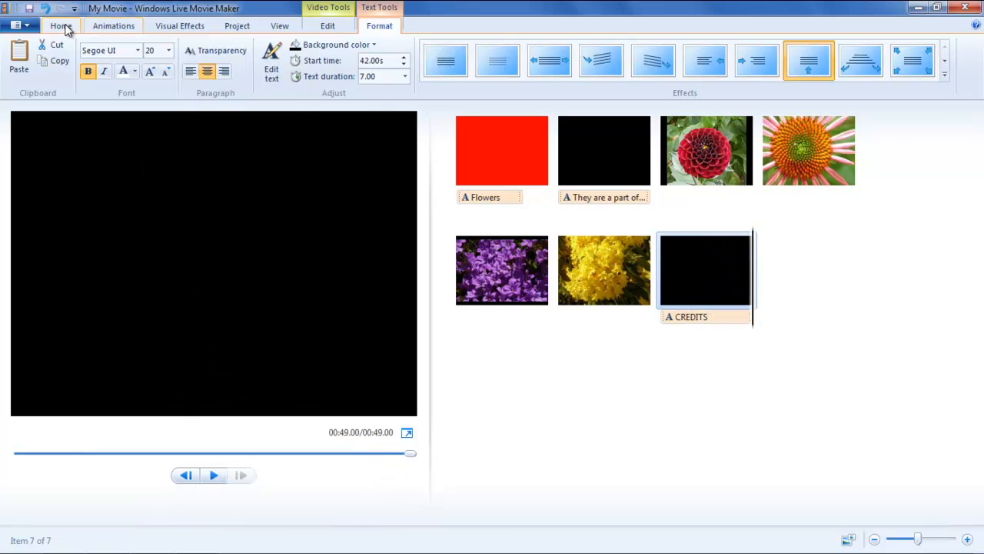
- Add a Directed By clip naming Johnson with a dark blue background
left_click(62, 24)
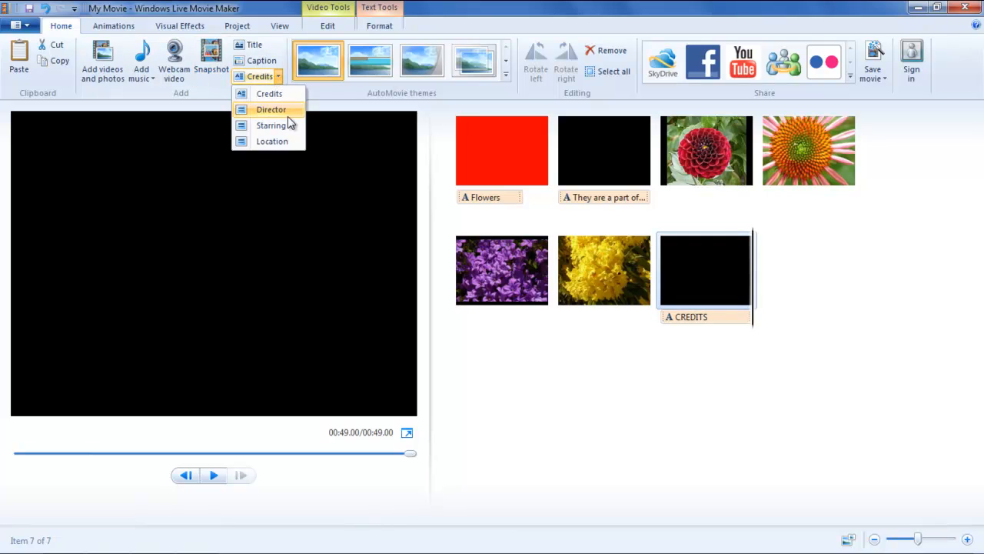
left_click(270, 109)
type("Johnson")
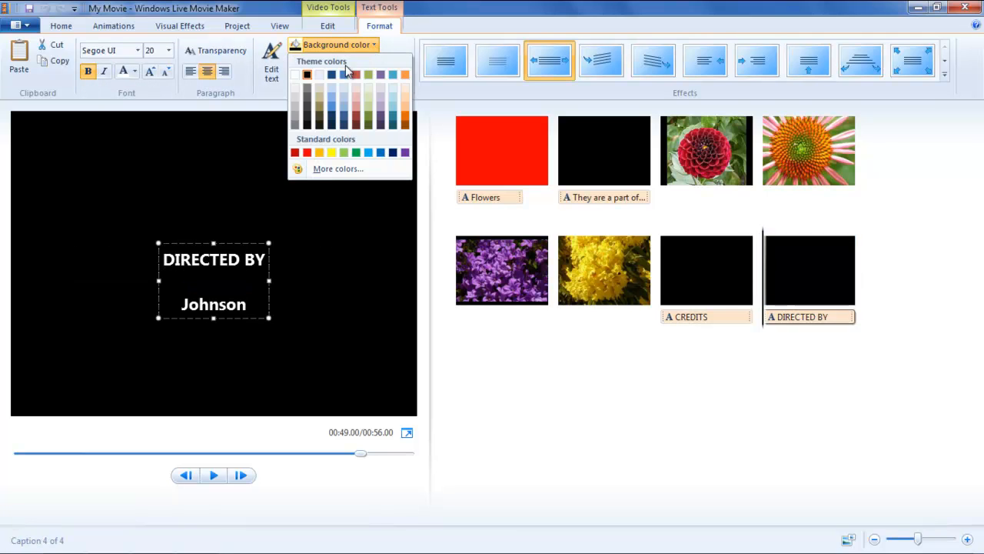
left_click(332, 74)
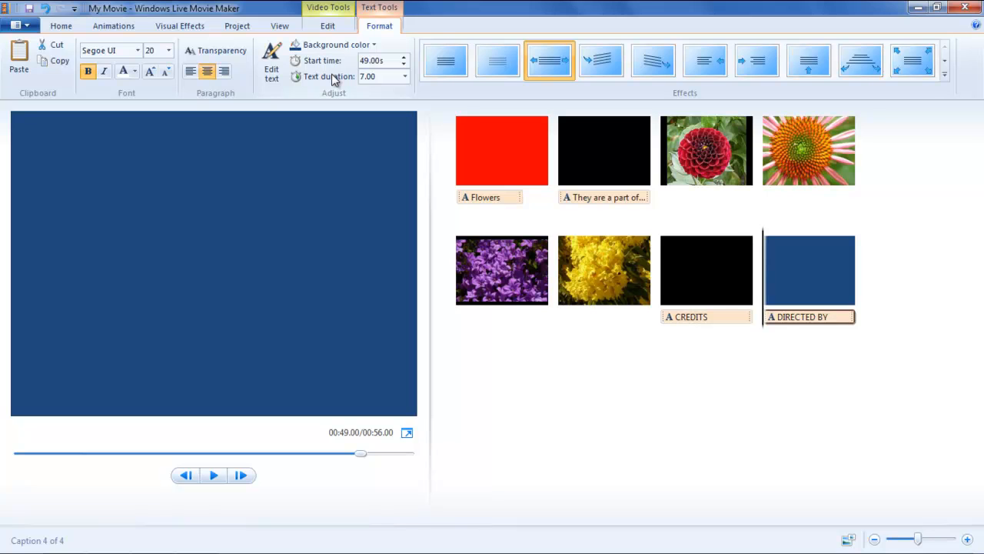
left_click(62, 25)
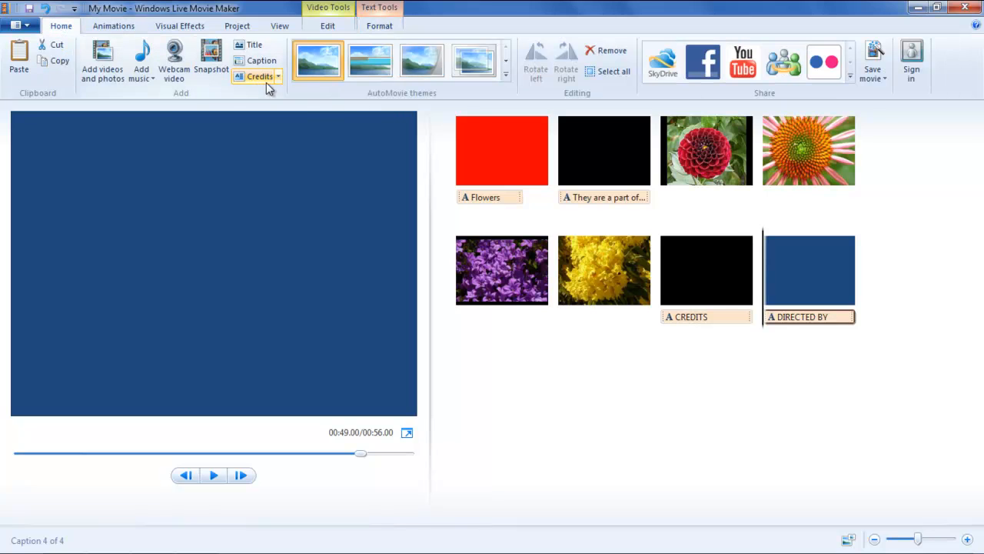
- Add a Starring clip reading Flowers with a yellow-orange background
left_click(270, 126)
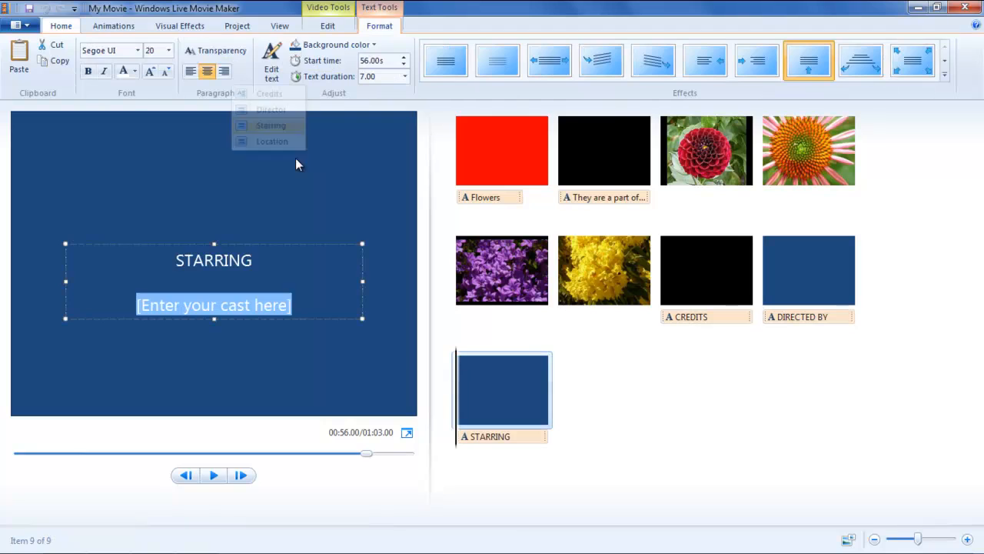
type("Flowers")
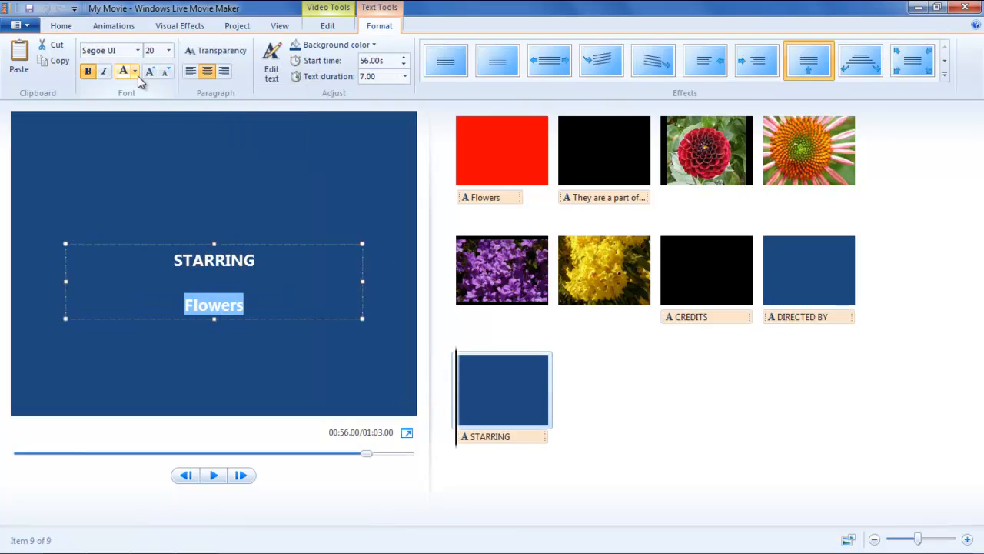
left_click(337, 43)
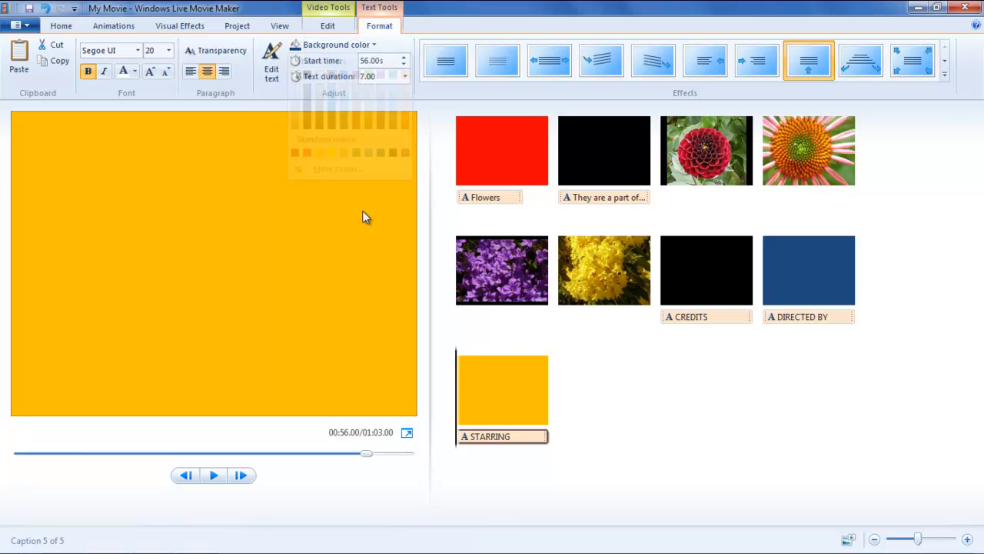
left_click(61, 25)
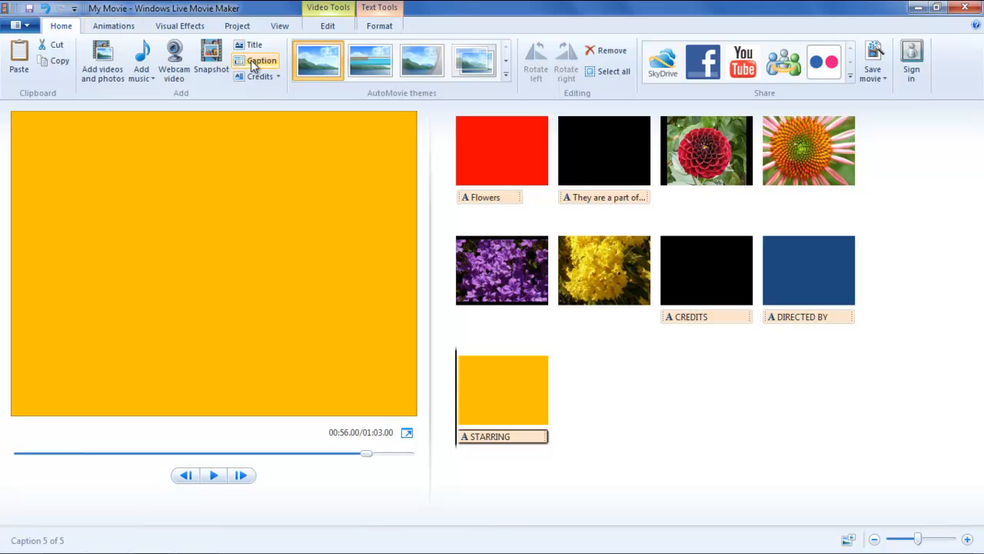
- Add a Filmed On Location clip reading FOREST PARK with a green background, then jump into the Credits clip
left_click(260, 76)
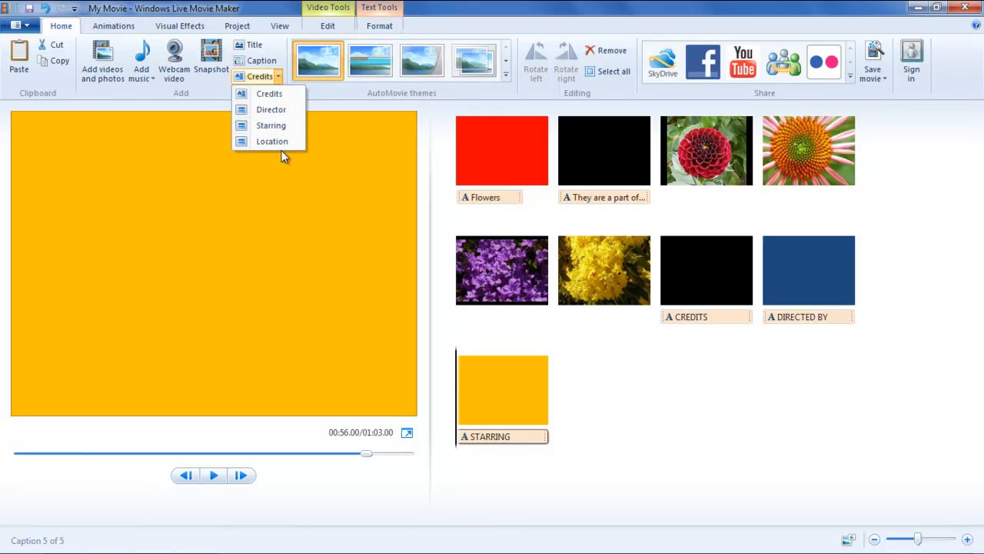
left_click(271, 142)
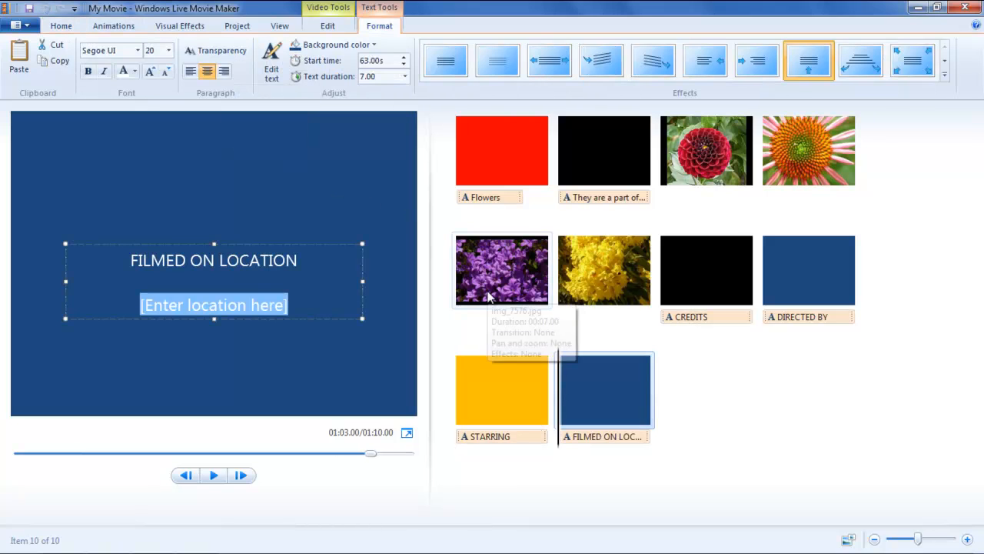
type("FOREST PARK")
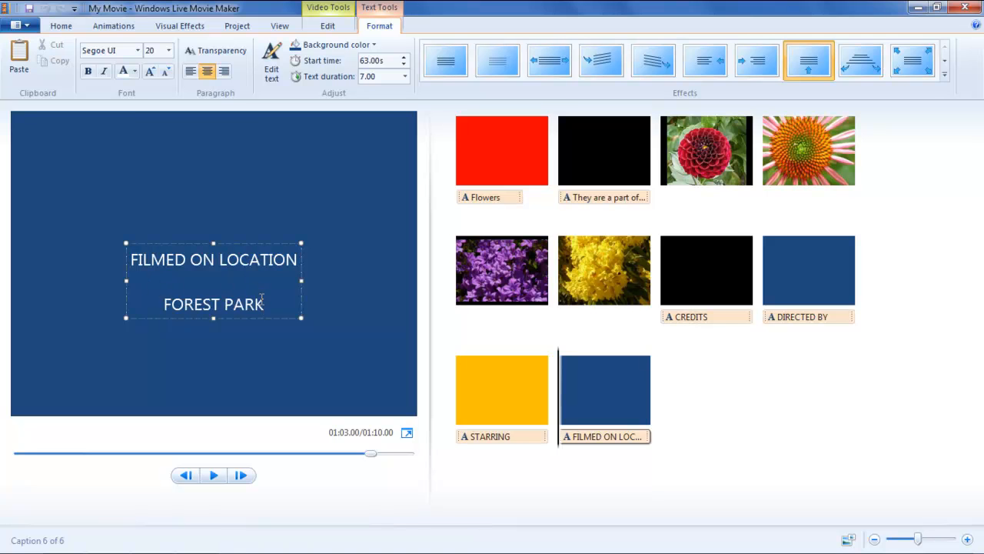
double_click(213, 305)
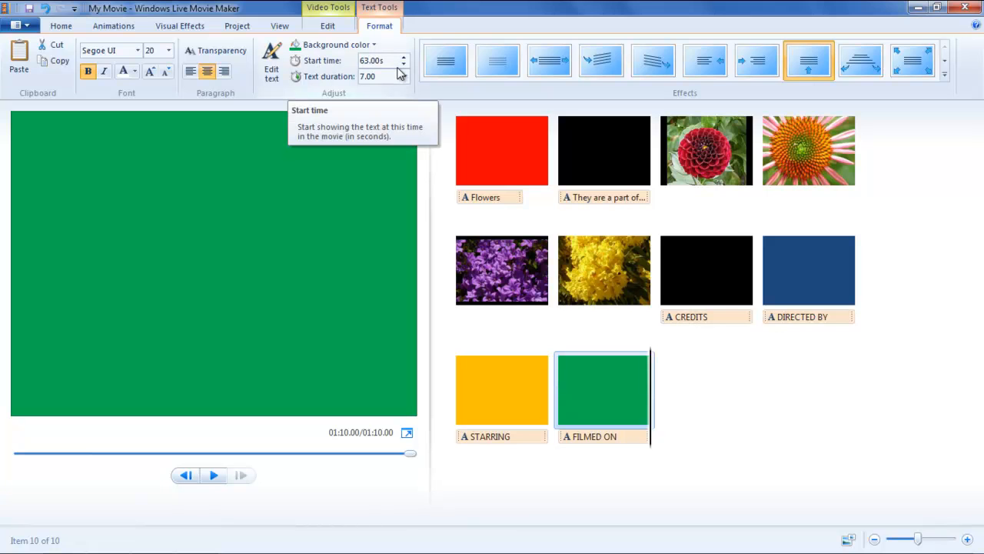
mouse_move(615, 255)
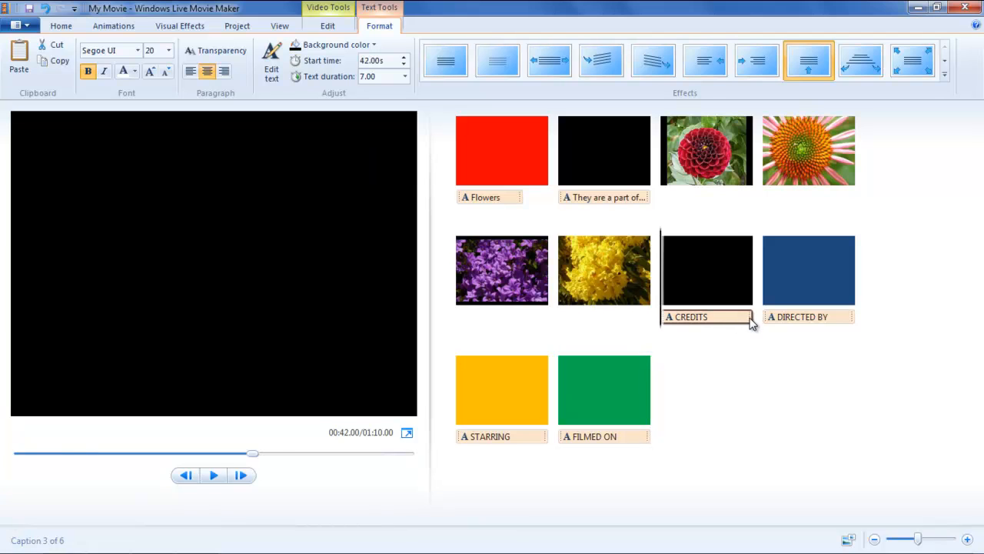
left_click(706, 316)
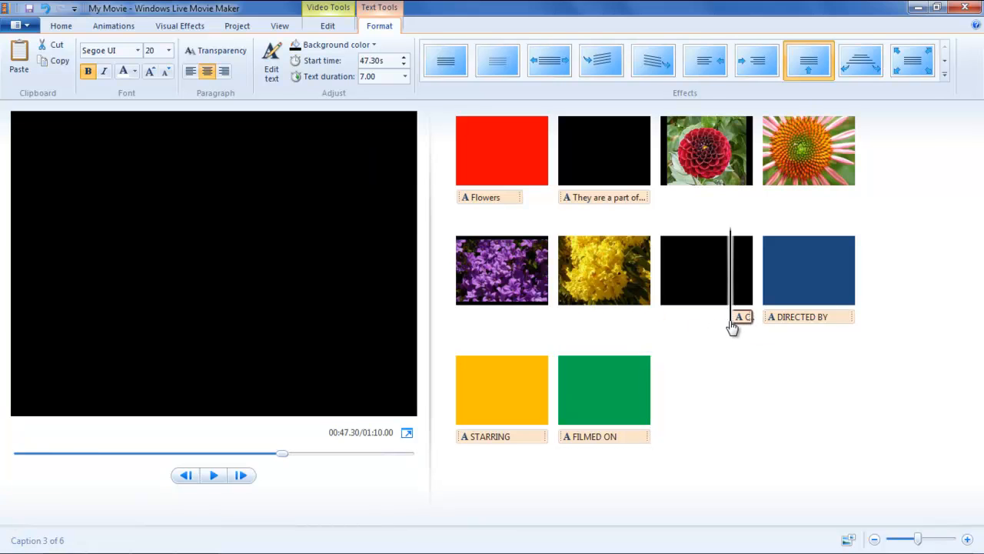